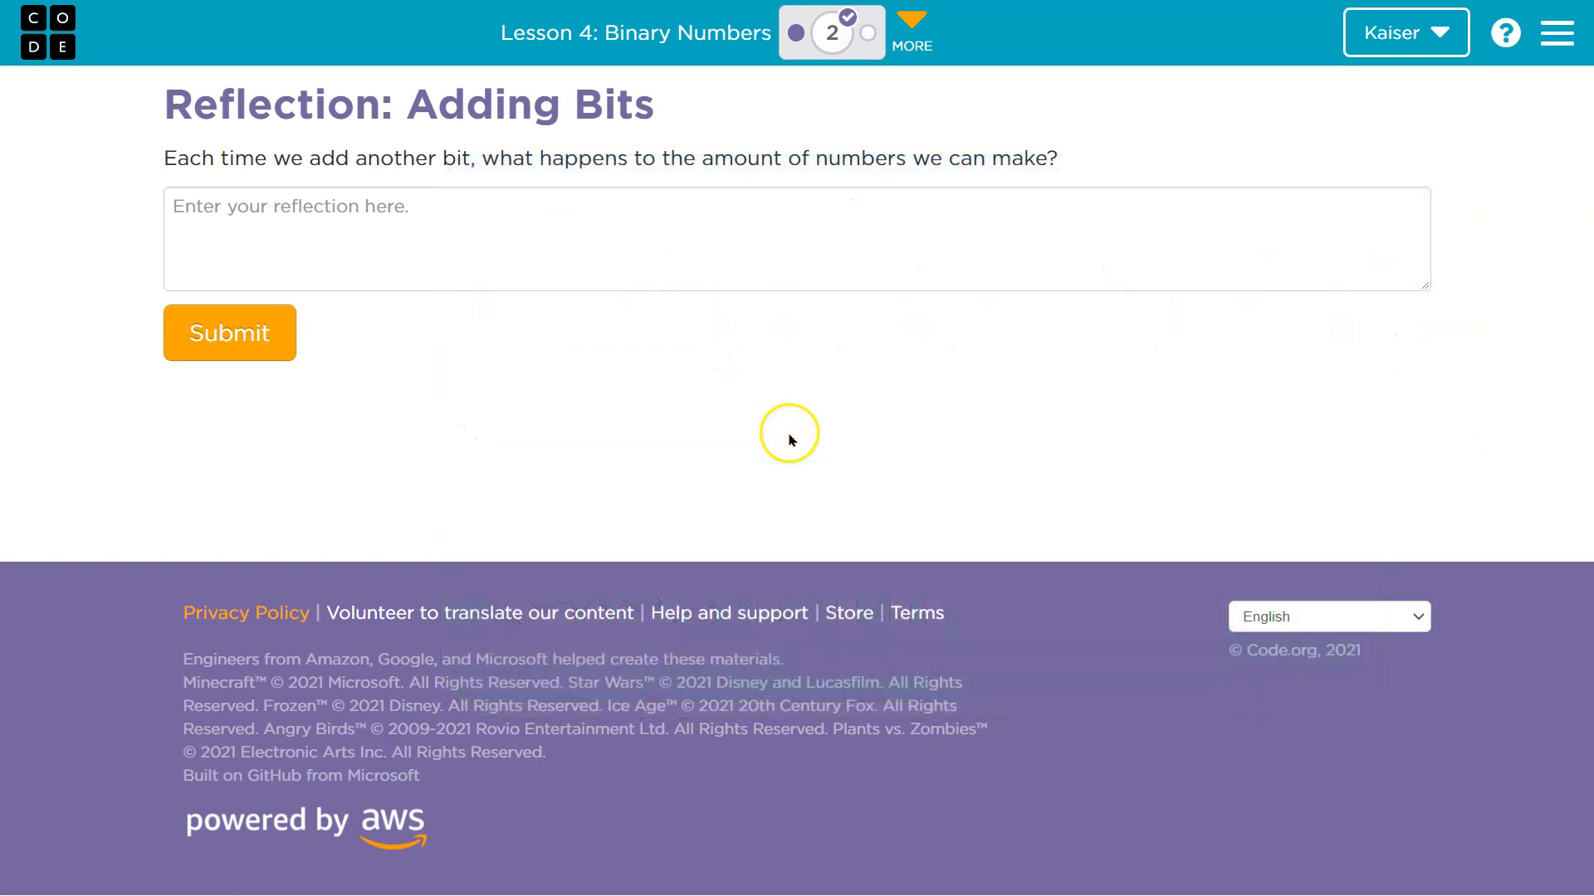
Step: Emphasise the word "bit" in the Adding Bits reflection question by selecting it
{"action": "double_click", "coordinate": [452, 157]}
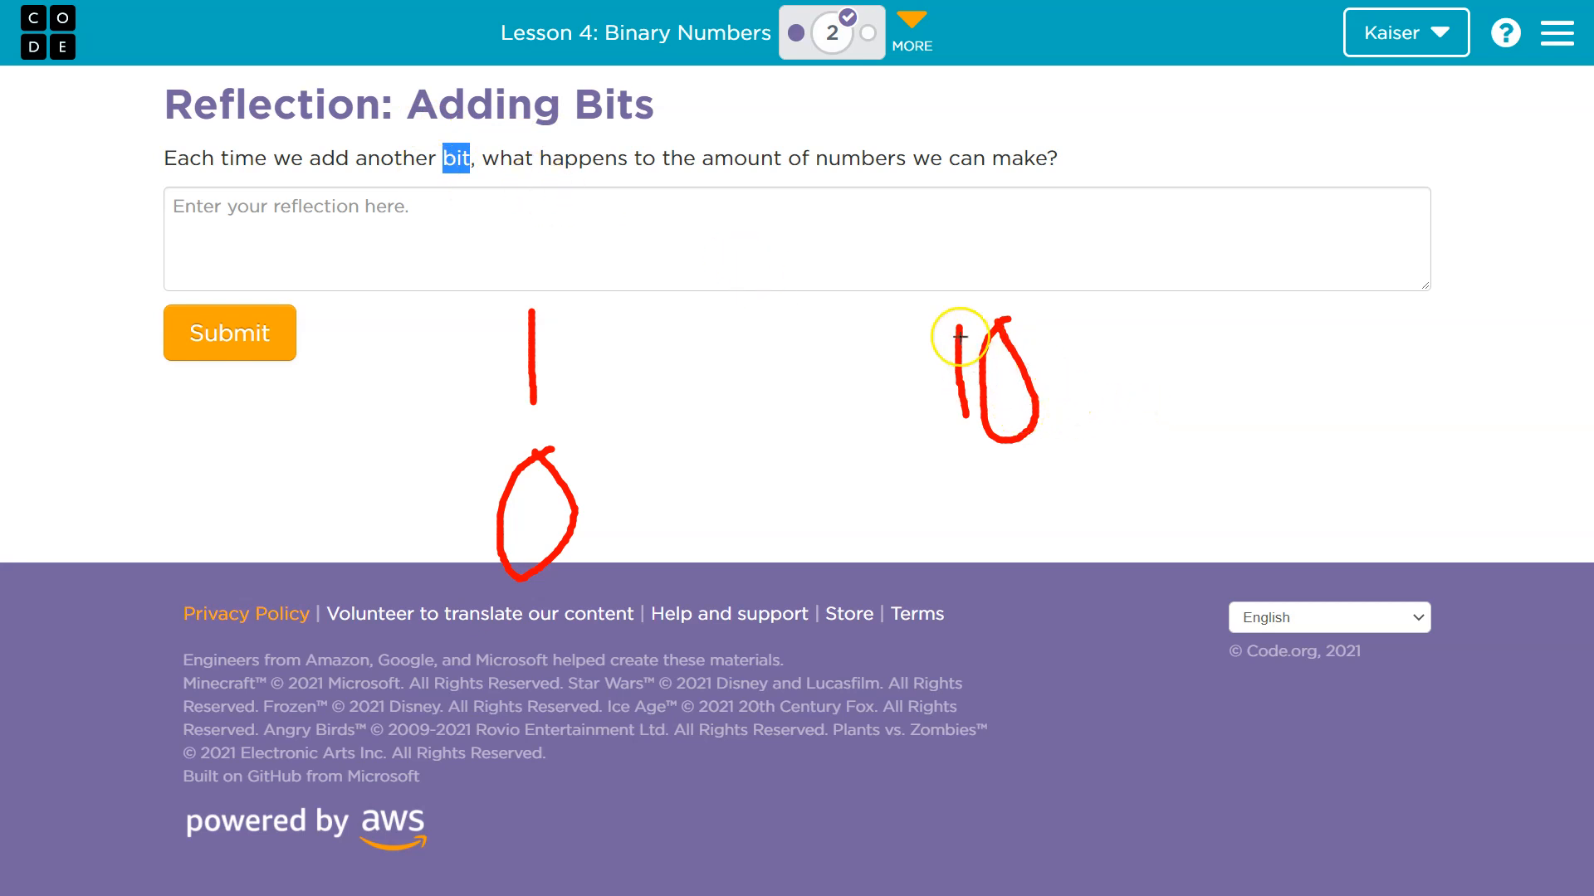
{"action": "mouse_move", "coordinate": [1059, 465]}
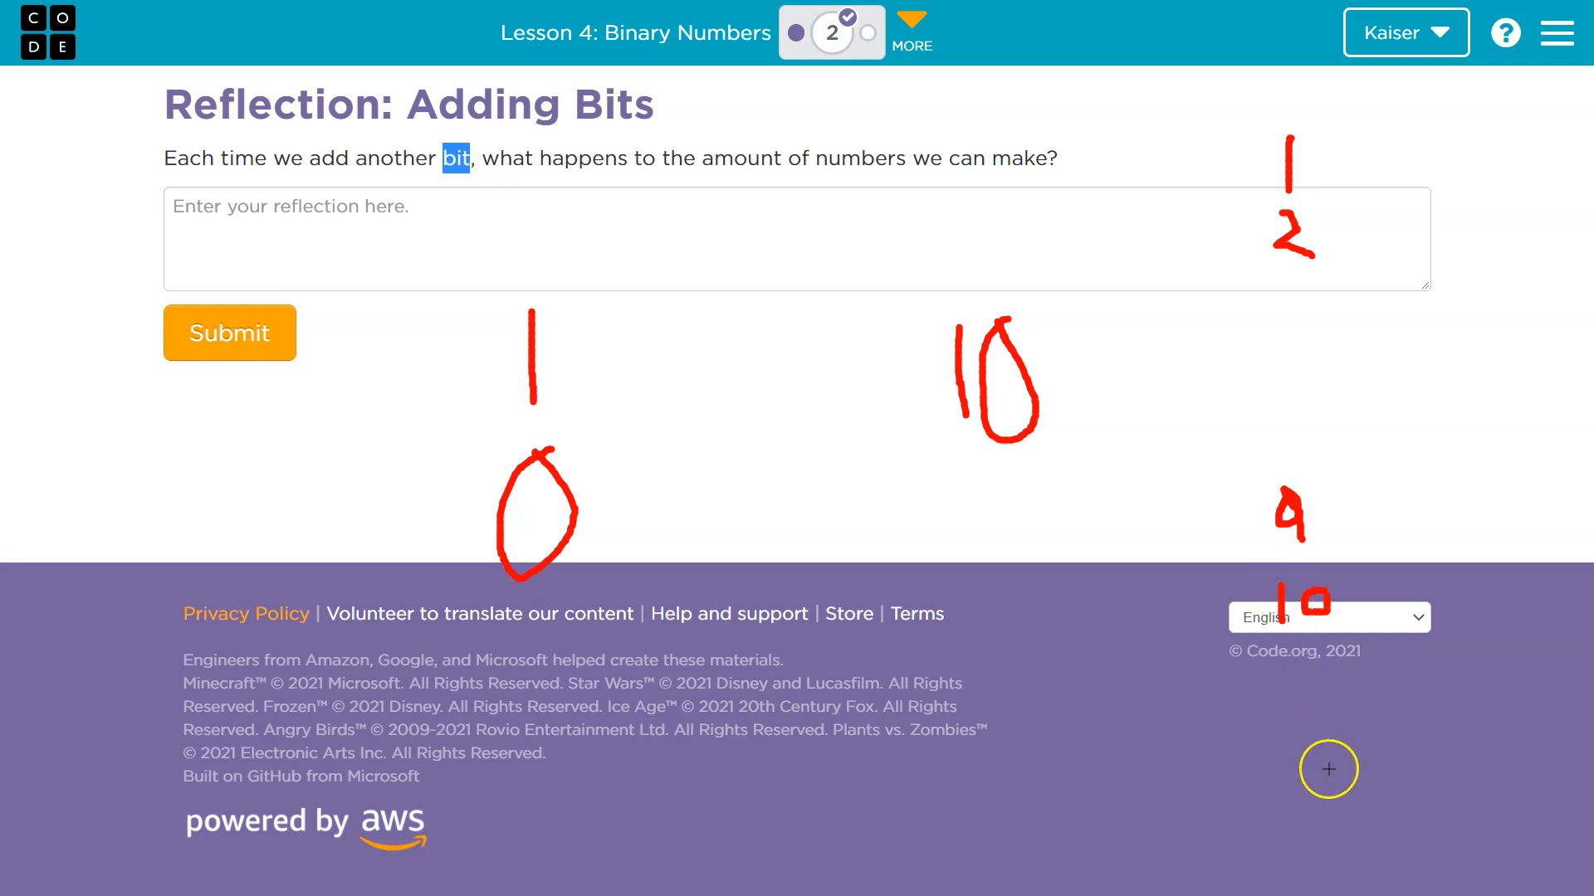
{"action": "mouse_move", "coordinate": [1328, 717]}
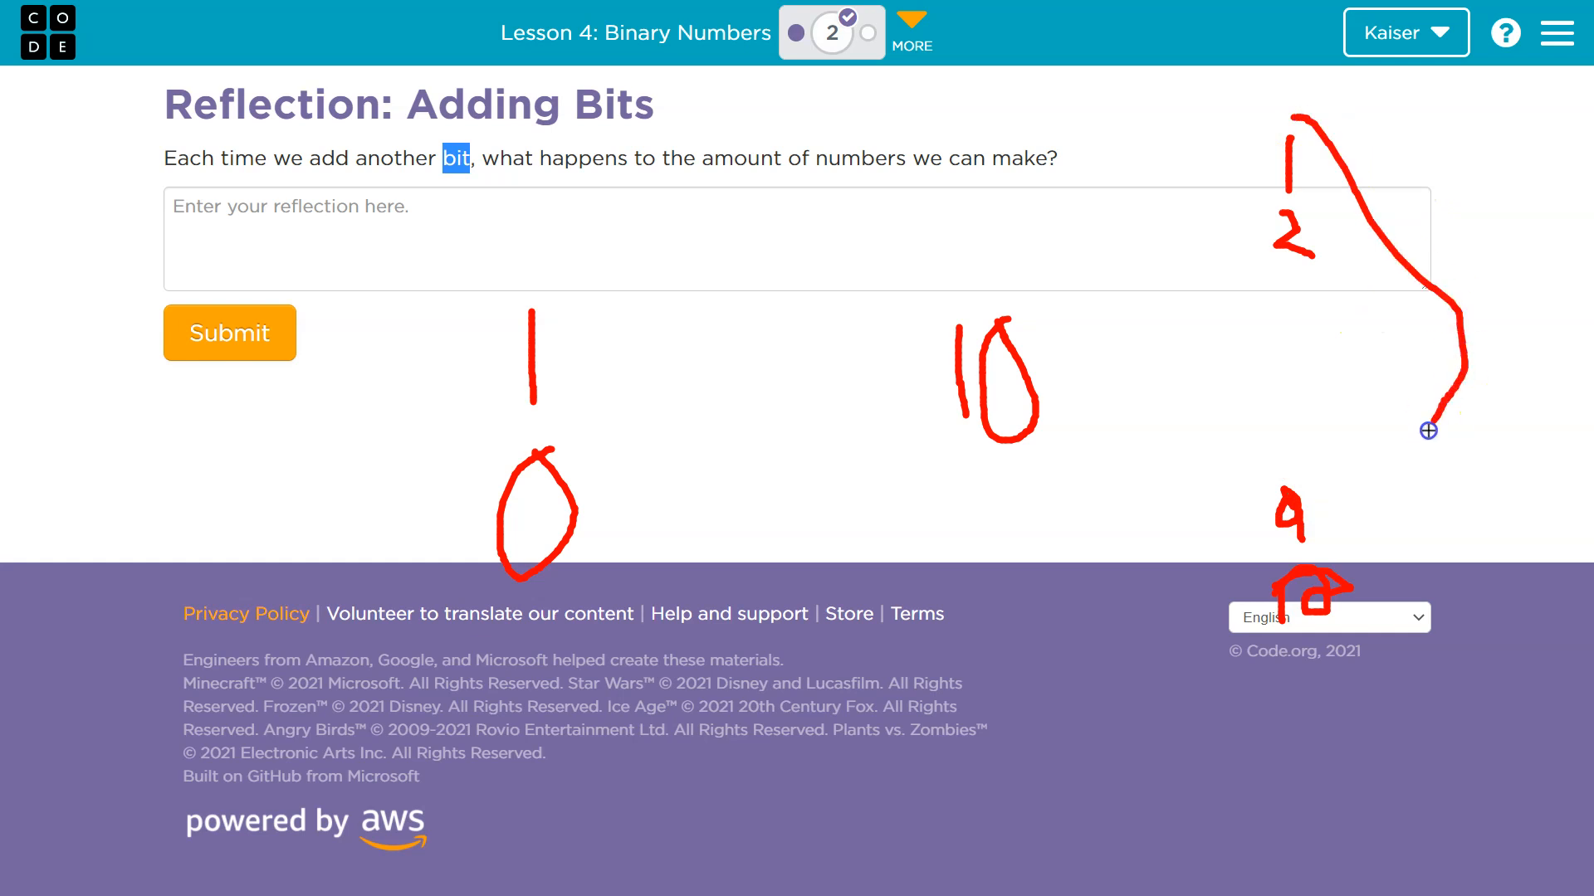
Step: Sketch a red curved arrow linking the digit examples and a short stroke near 9 to 10
{"action": "left_click_drag", "start_coordinate": [1427, 428], "coordinate": [1278, 101]}
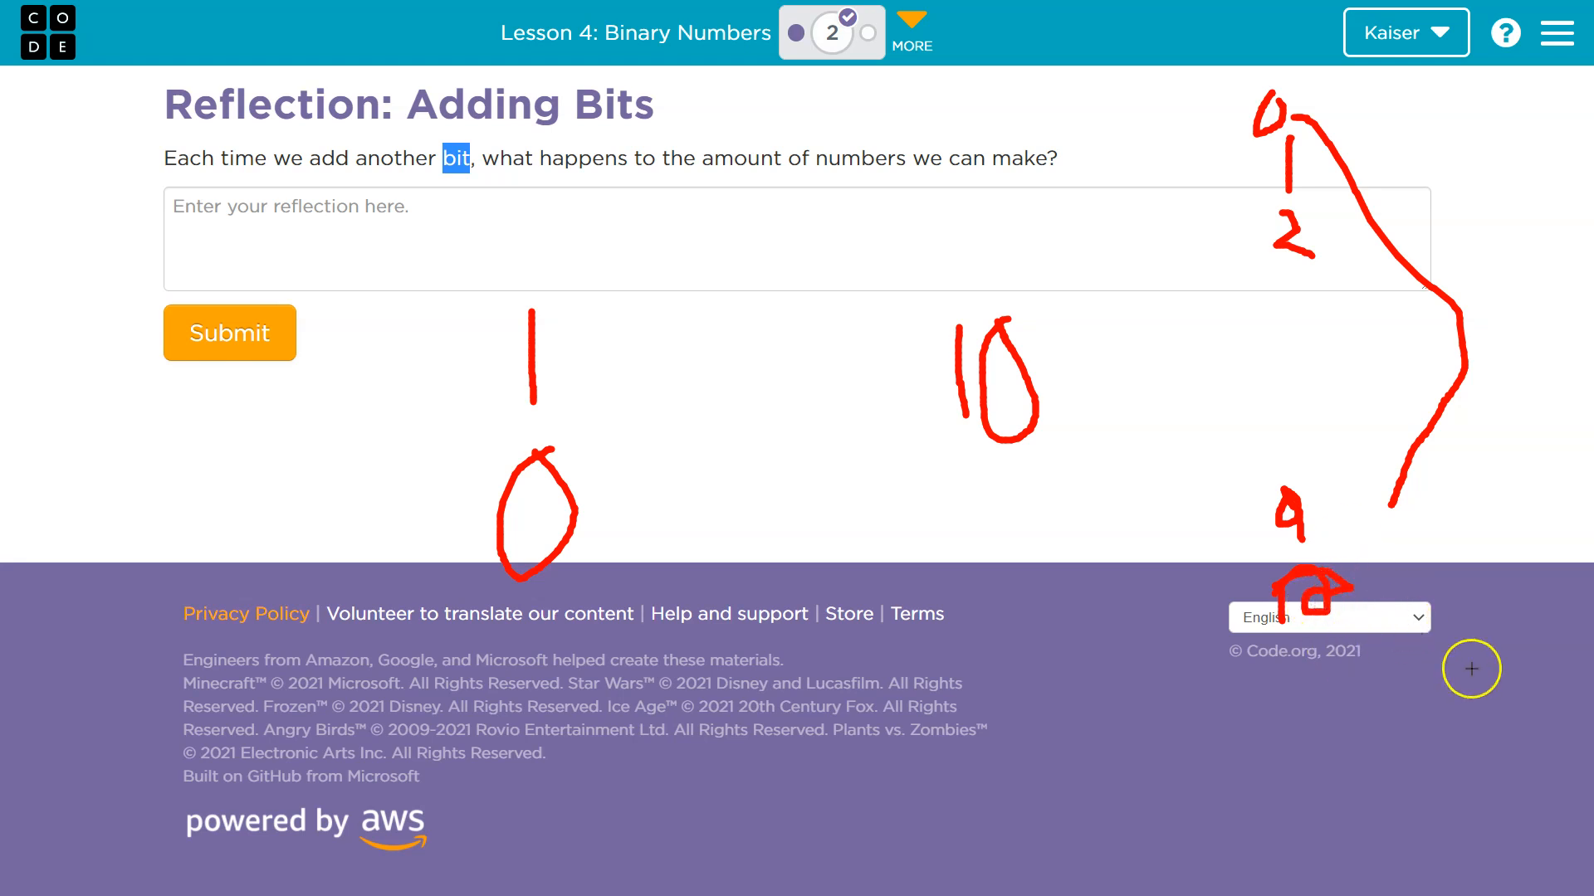
{"action": "mouse_move", "coordinate": [1413, 707]}
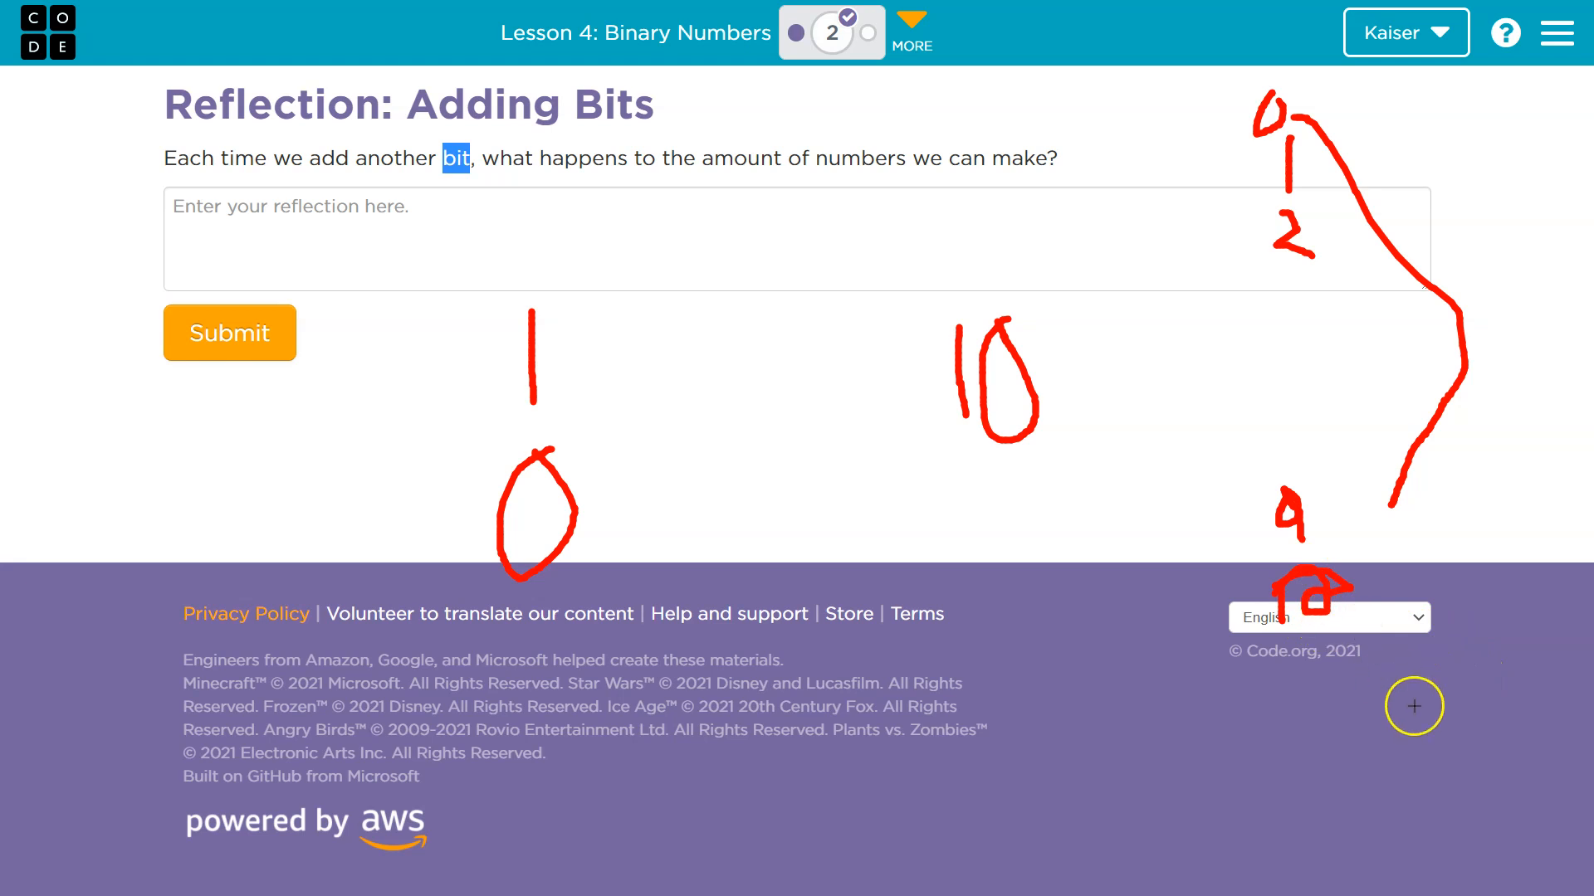
{"action": "mouse_move", "coordinate": [1490, 731]}
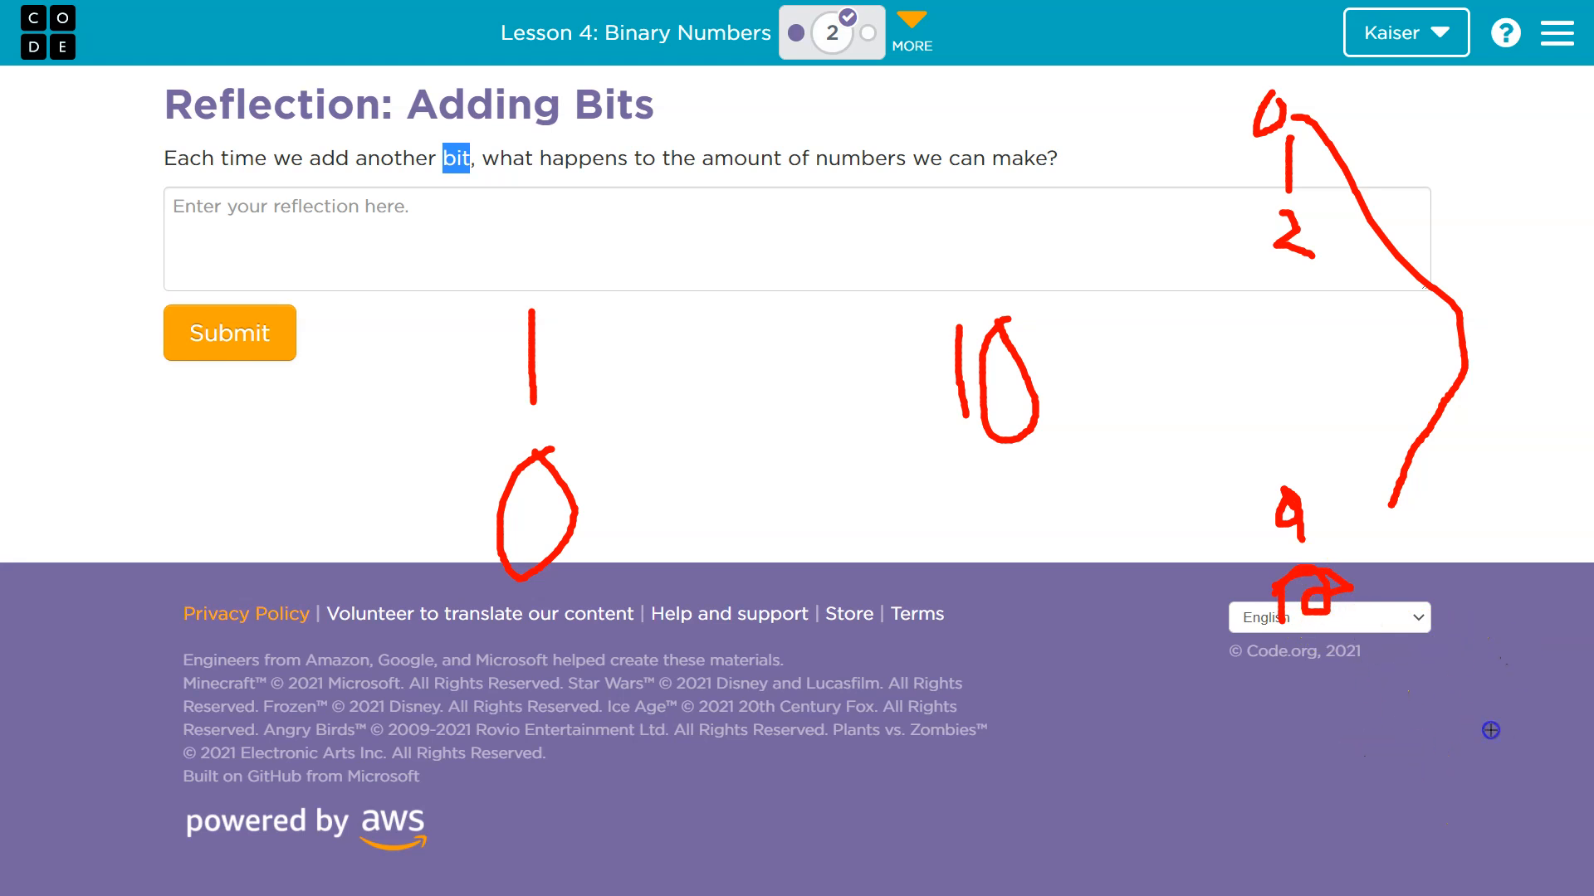
{"action": "left_click_drag", "start_coordinate": [1534, 717], "coordinate": [1504, 781]}
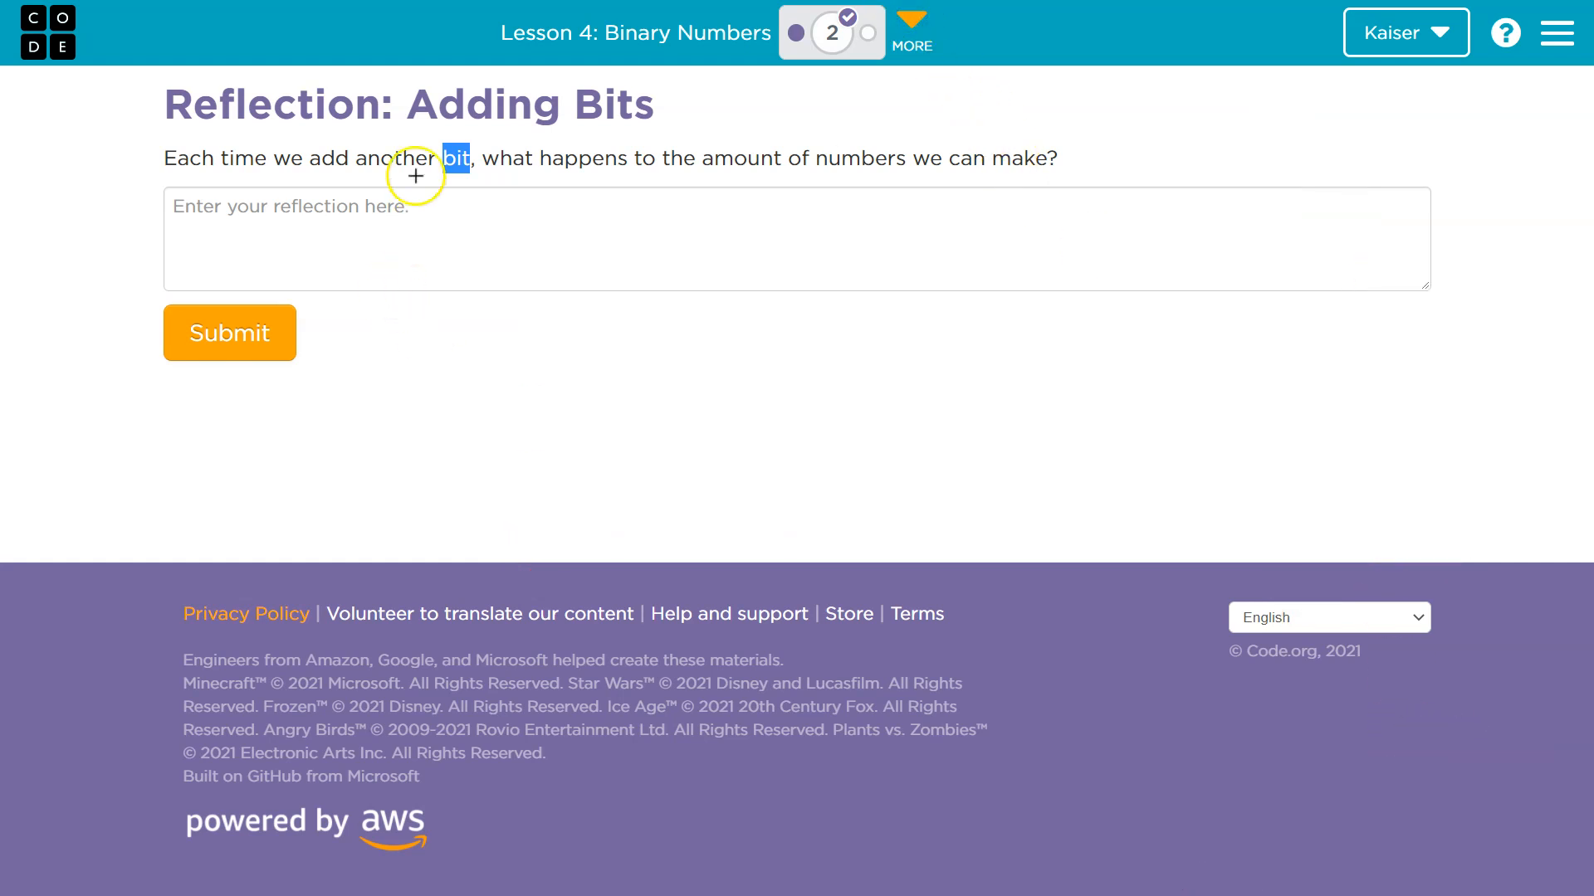
{"action": "mouse_move", "coordinate": [530, 211]}
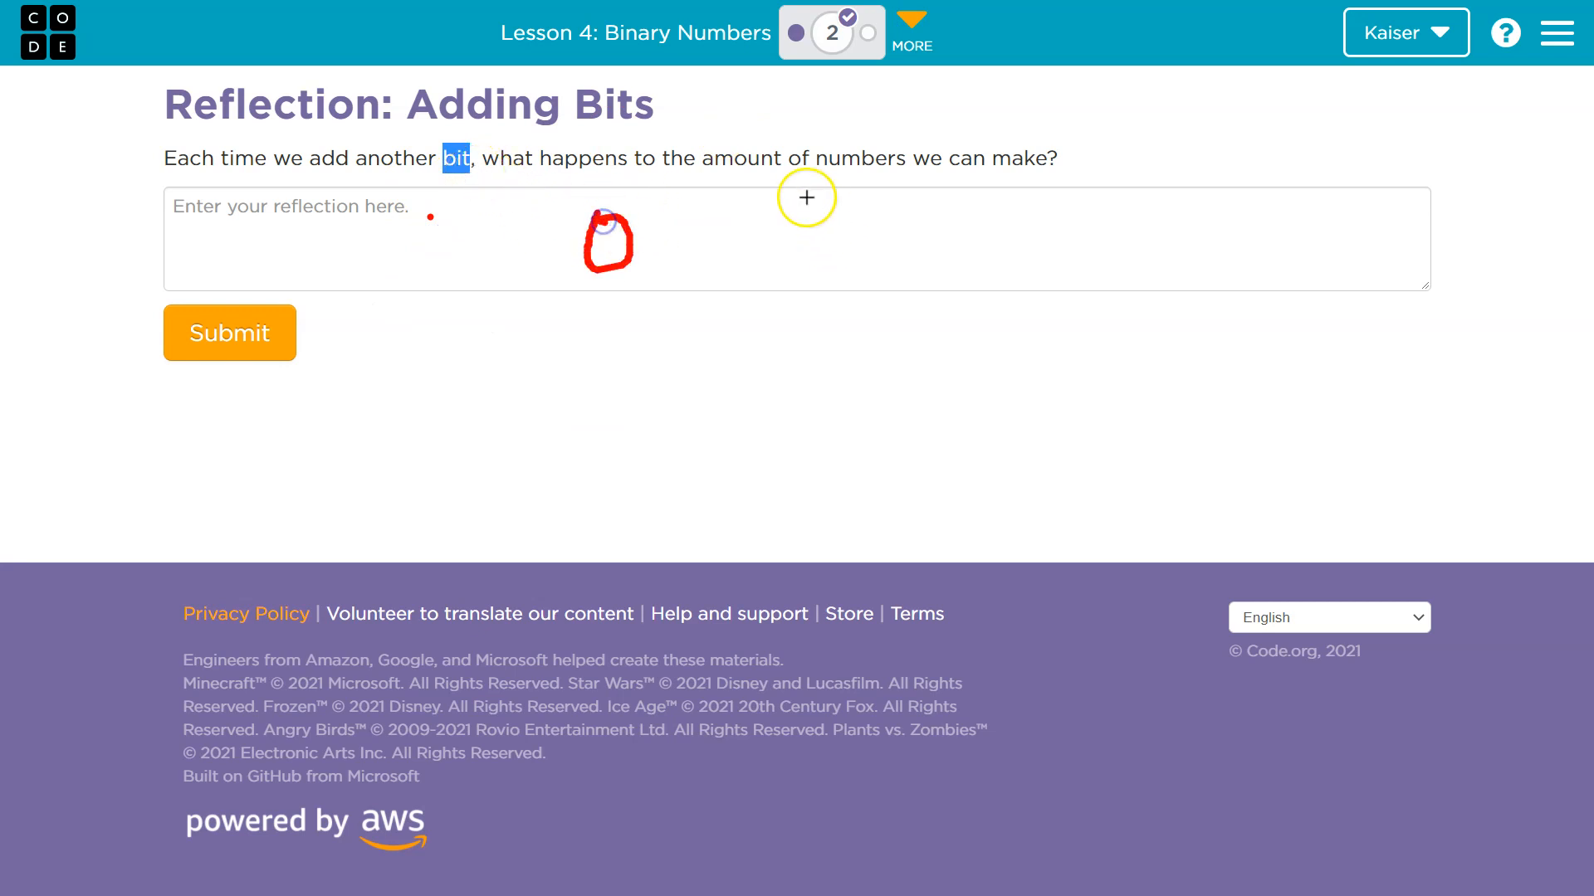
Step: Briefly sketch a red 0 in the answer area before it is erased
{"action": "left_click_drag", "start_coordinate": [807, 198], "coordinate": [808, 289]}
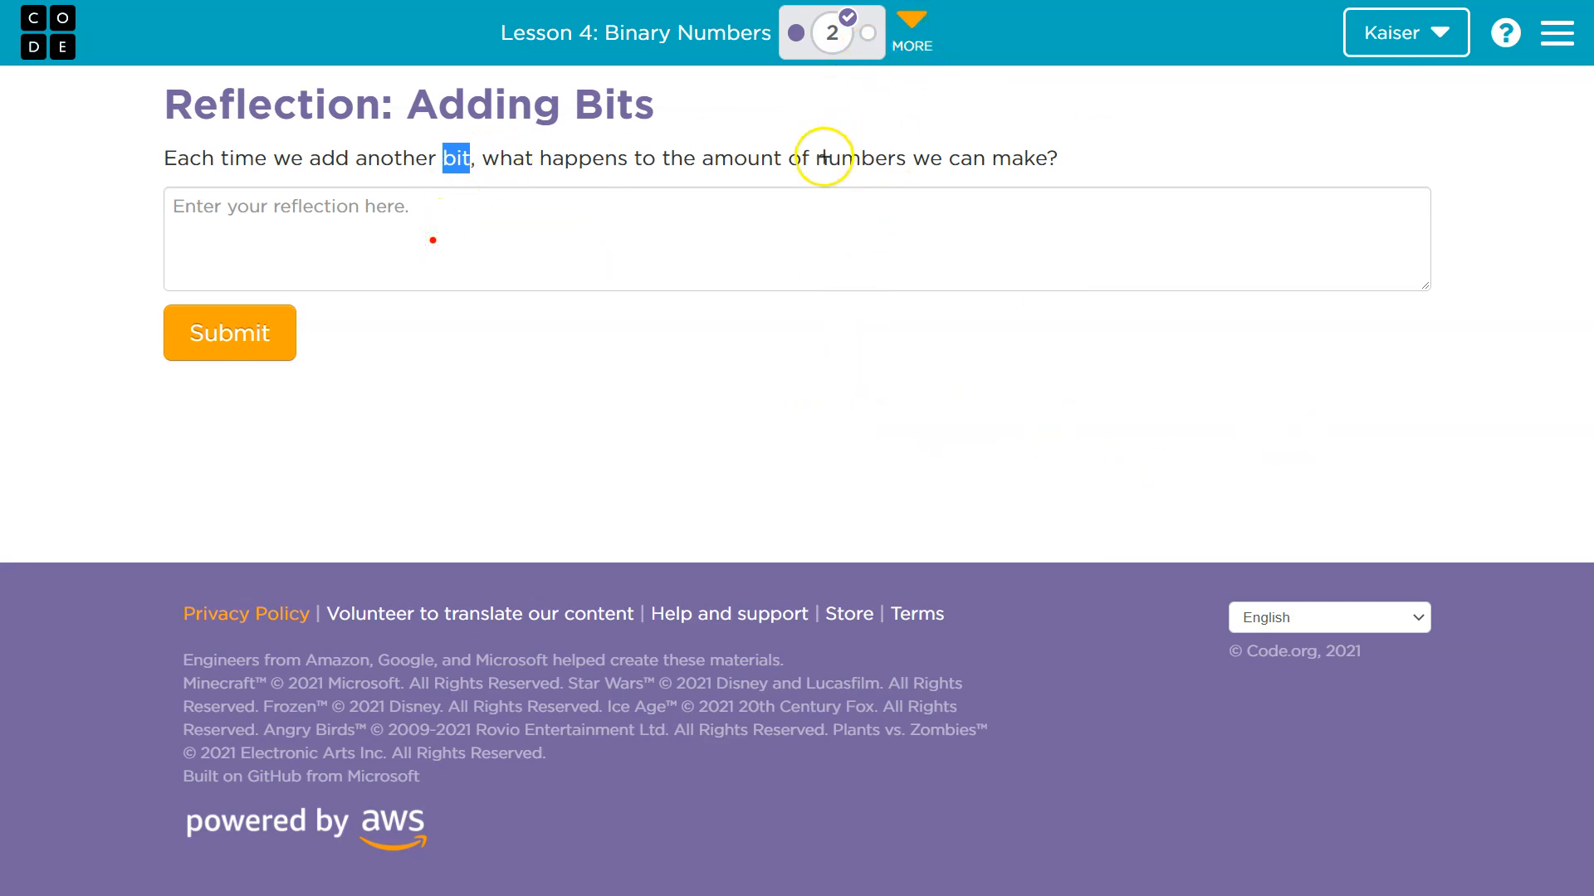
Step: Write that in the decimal system each added digit makes ten times the amount of numbers
{"action": "type", "text": "Thin"}
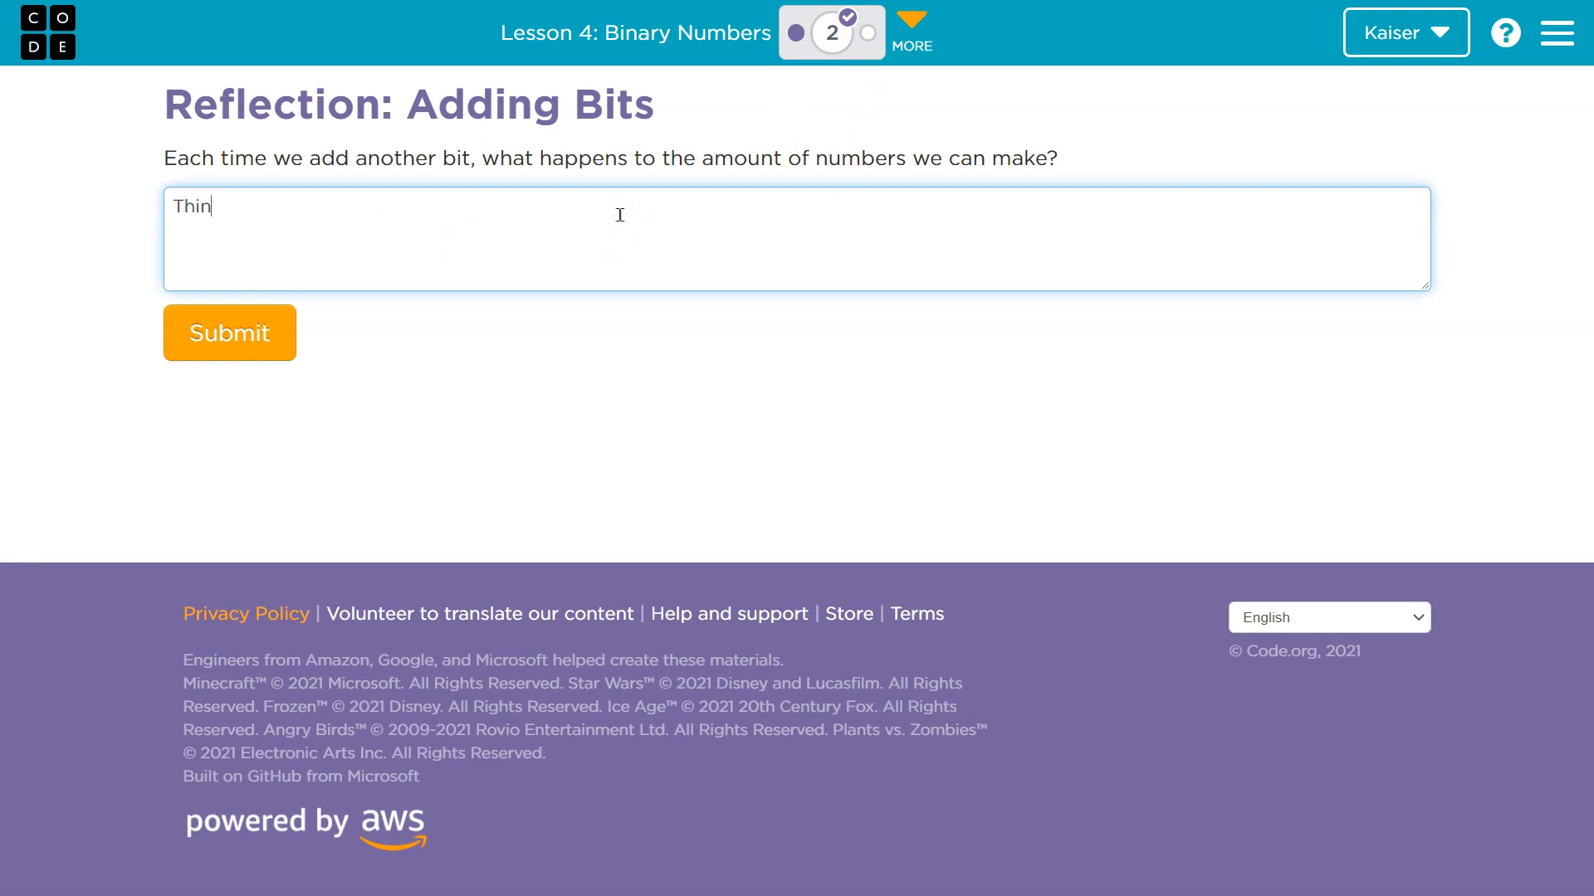
{"action": "type", "text": "king of our"}
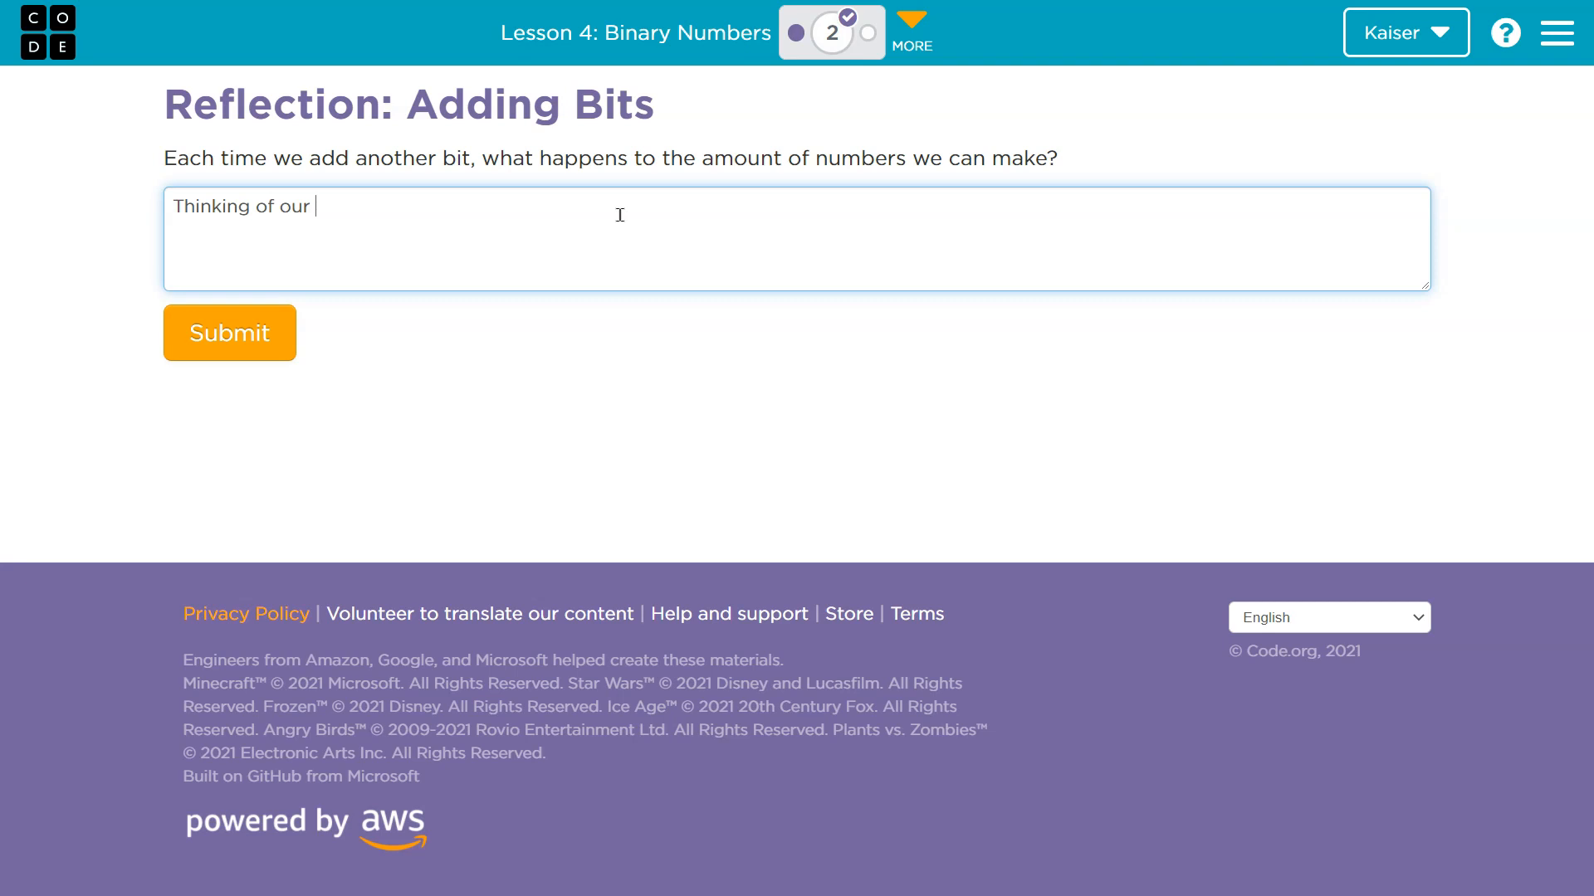
{"action": "type", "text": "de"}
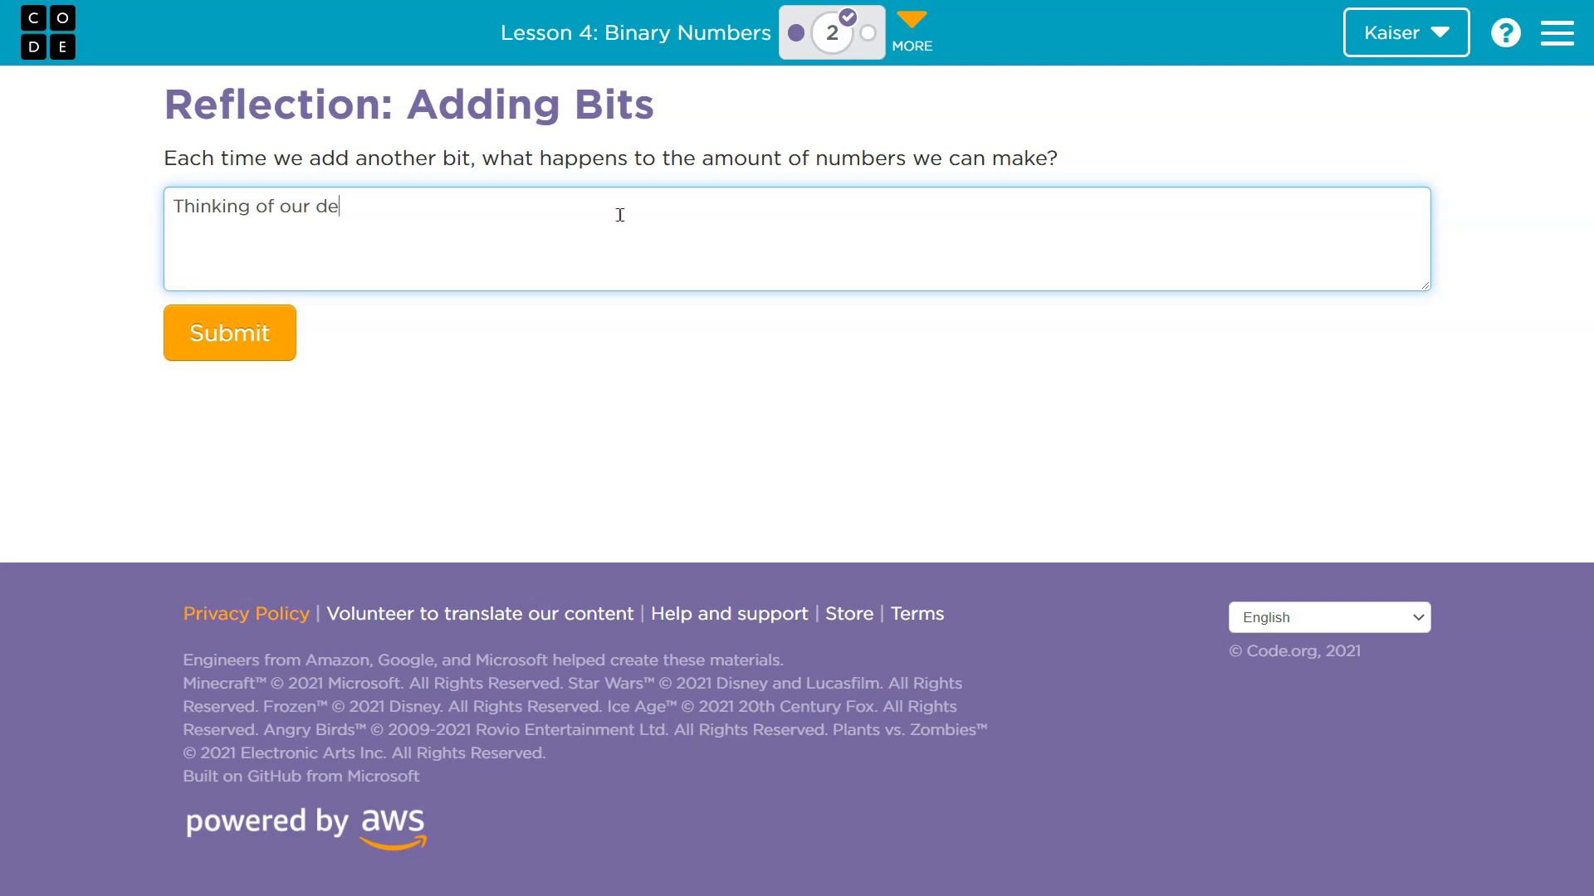
{"action": "type", "text": "cim"}
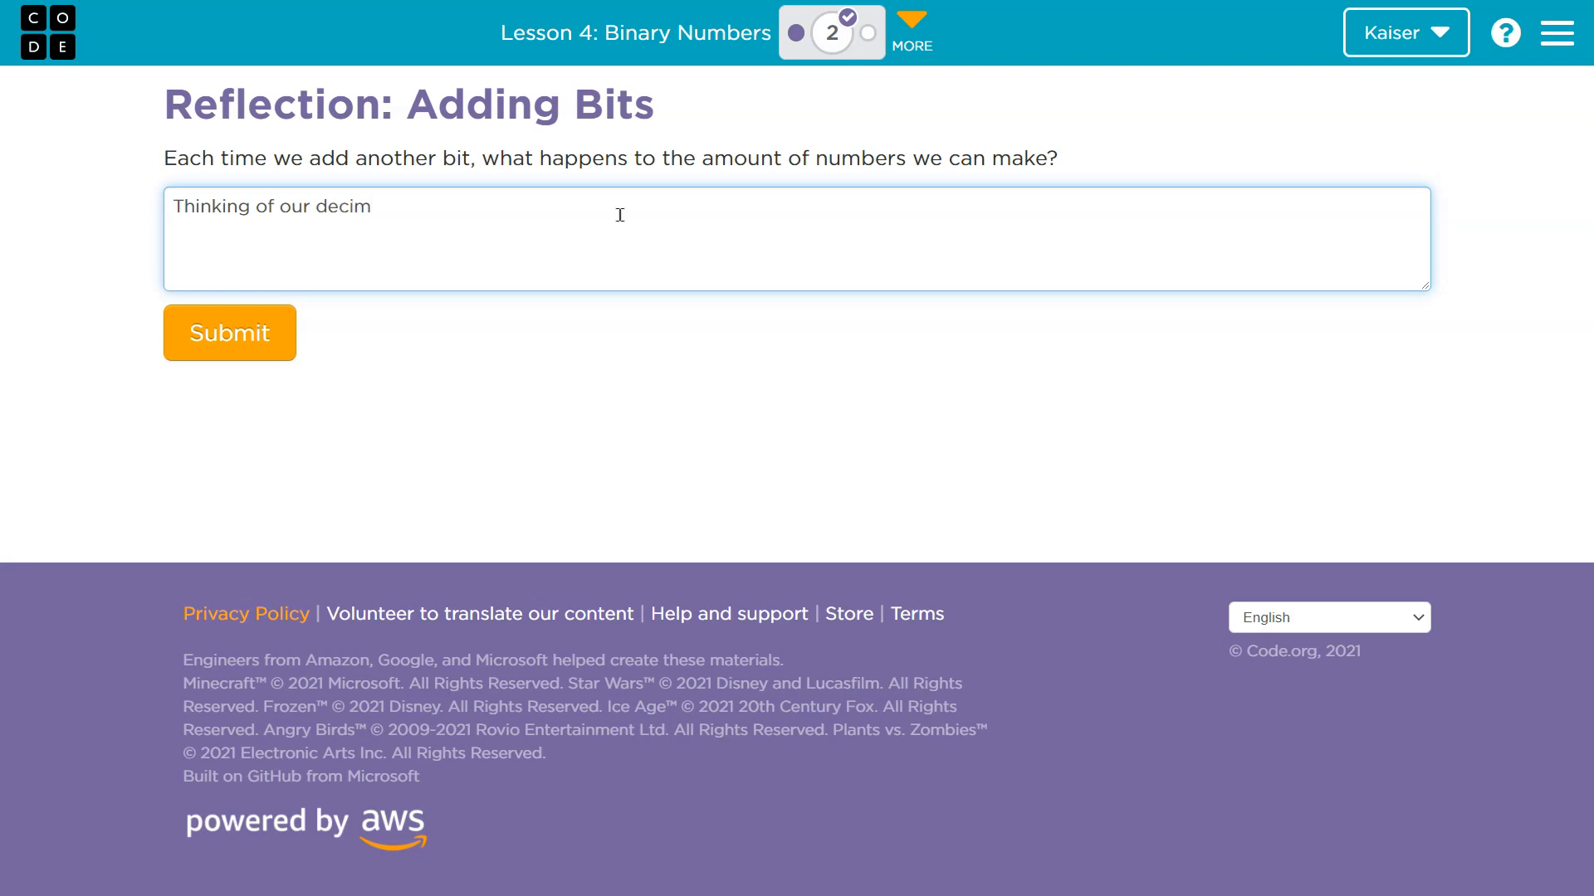
{"action": "type", "text": "al number system,"}
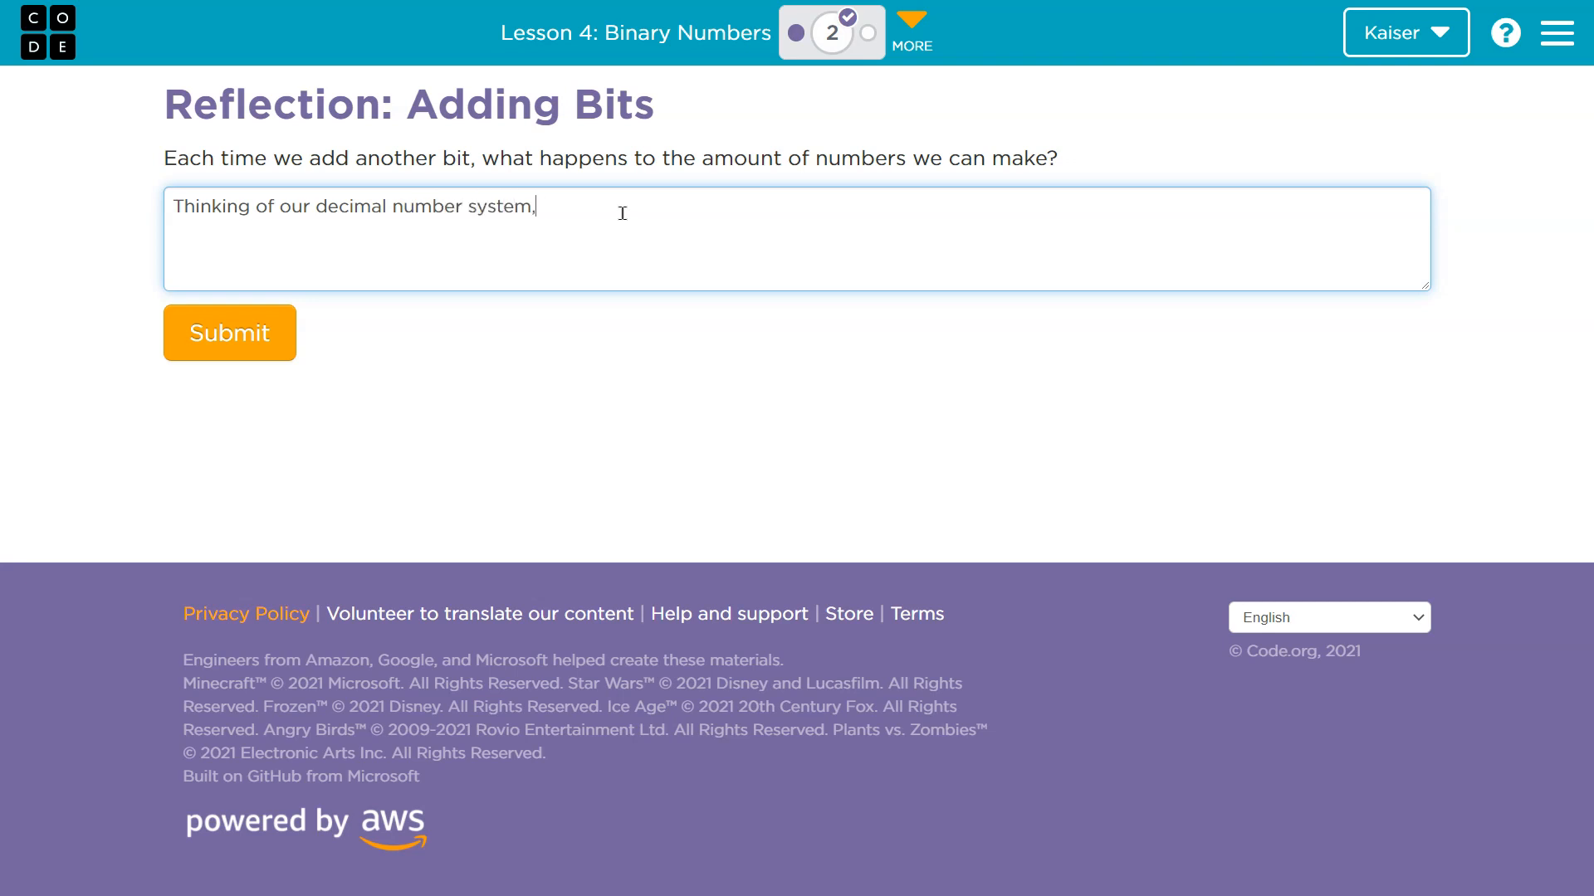
{"action": "type", "text": "each time we add a \"bit\" or \"digit\" to a number we can make ten times the amount of numbers we could previously. Binar"}
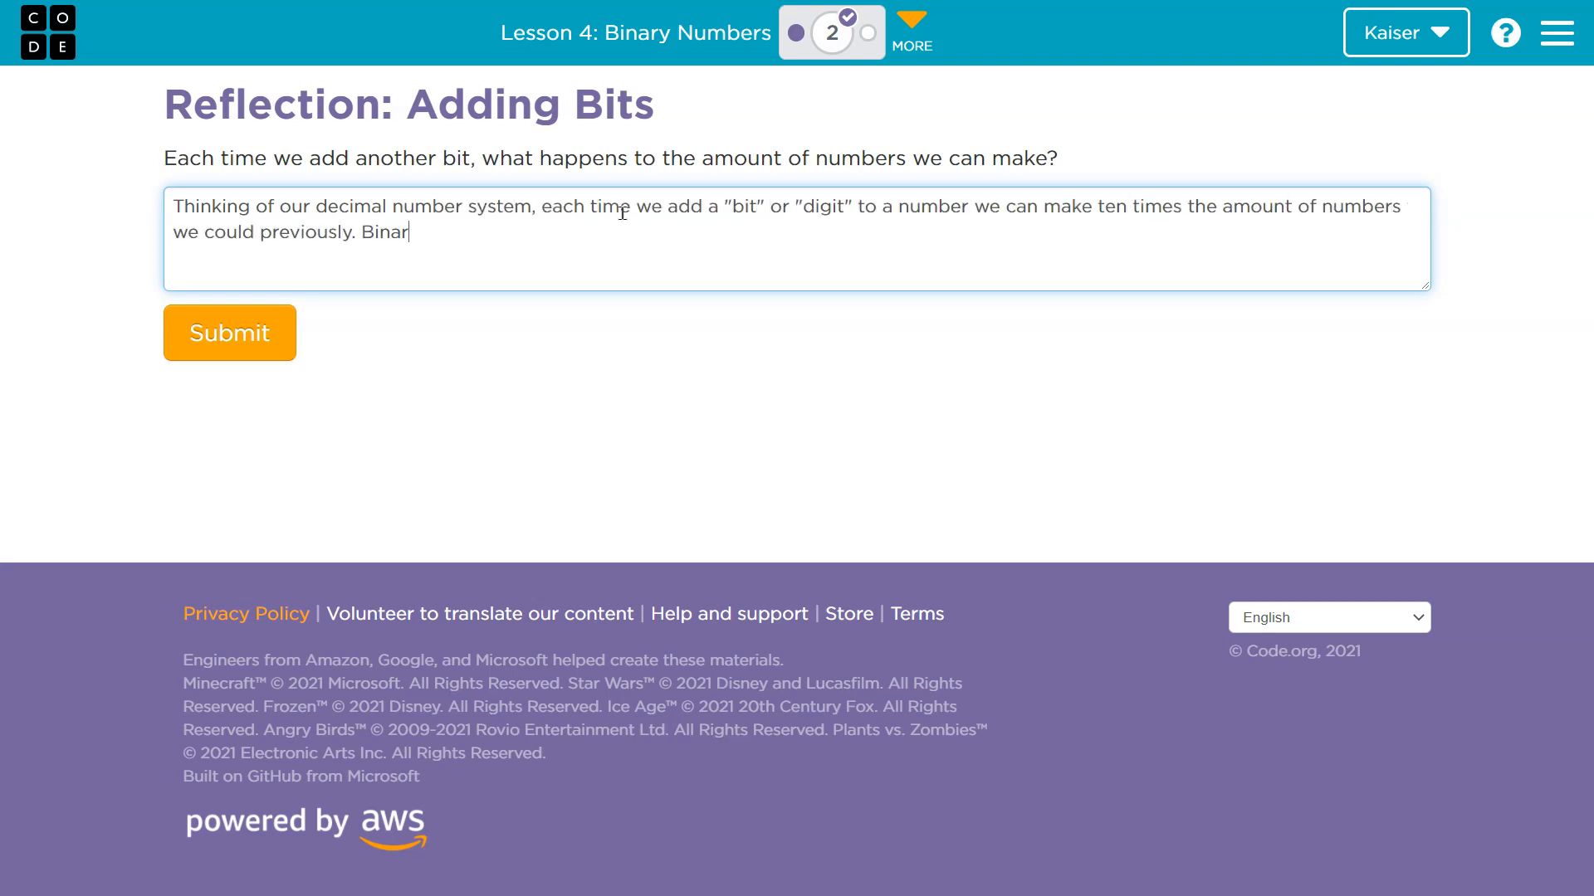
Step: Continue the answer: "Binary is a two base number system..."
{"action": "type", "text": "y is a two"}
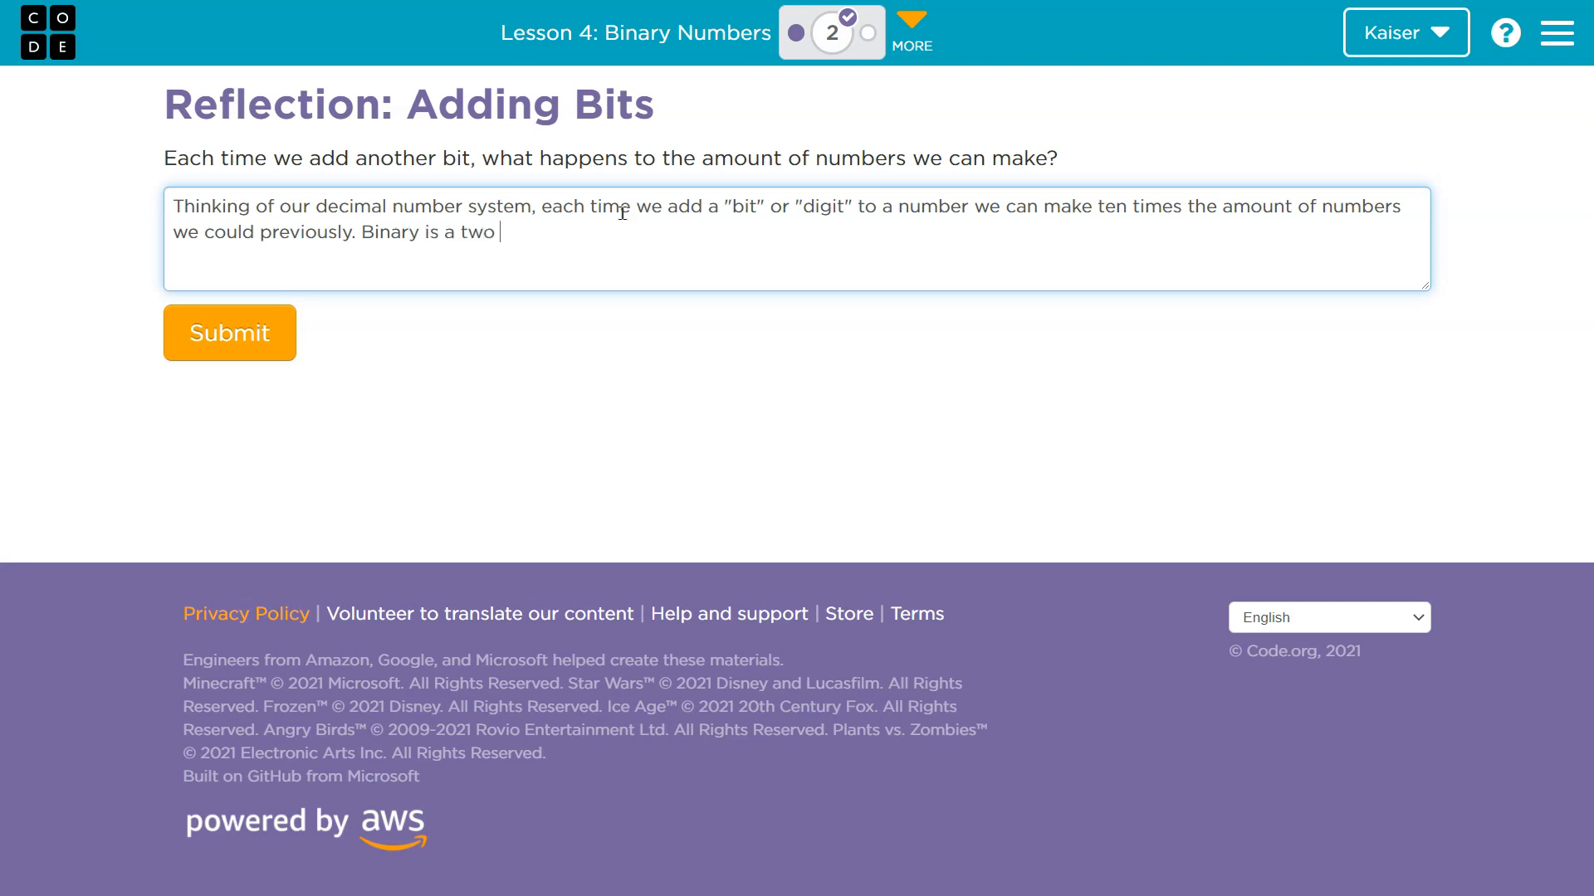
{"action": "type", "text": "base number"}
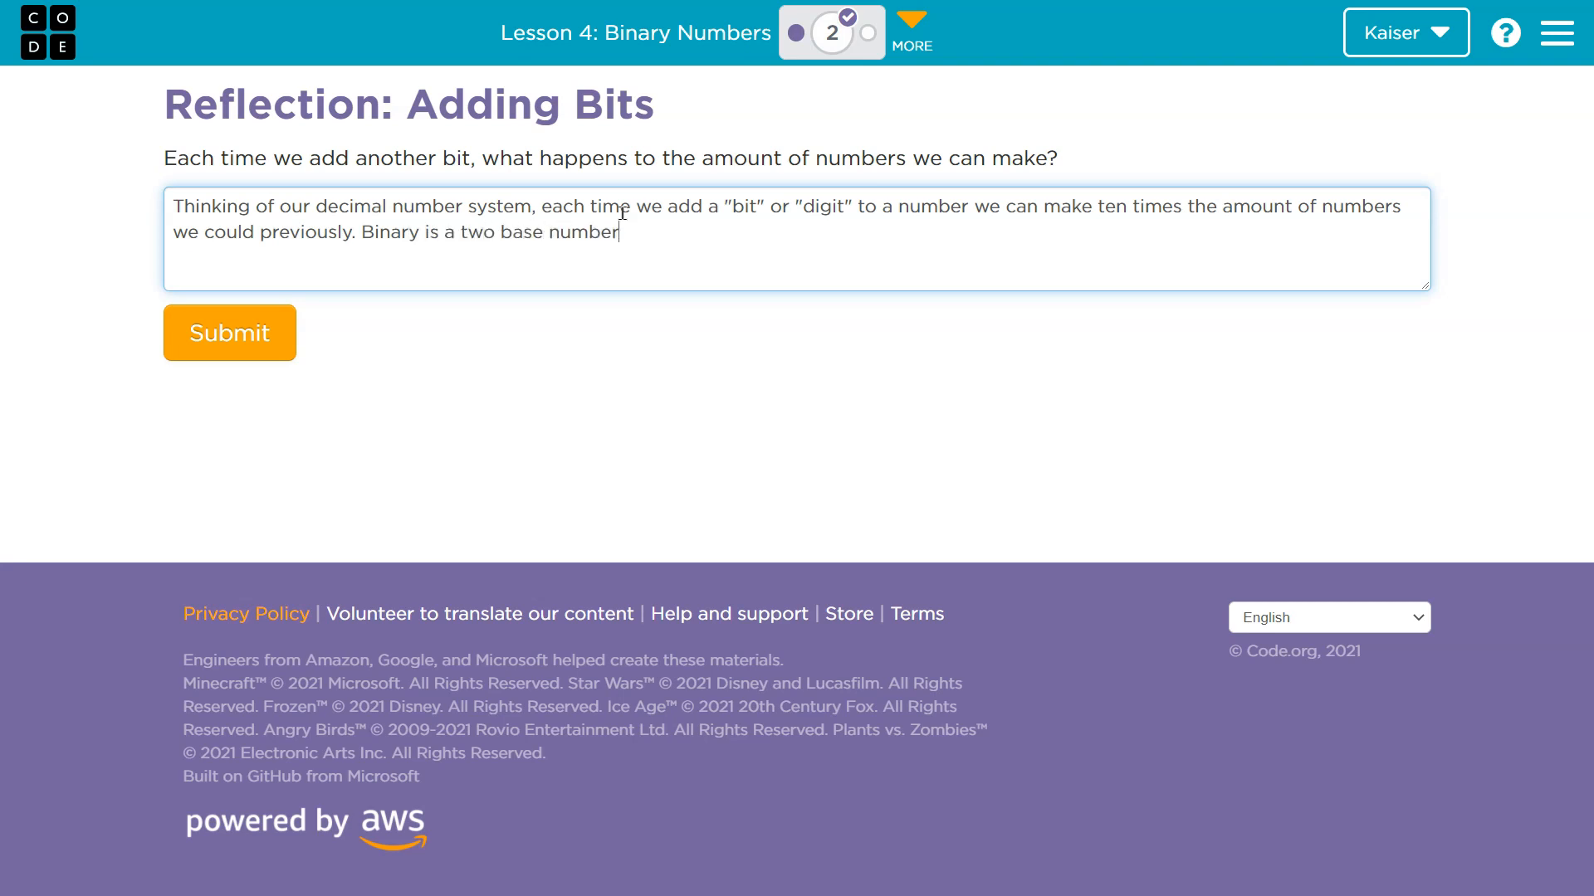
{"action": "type", "text": "system..."}
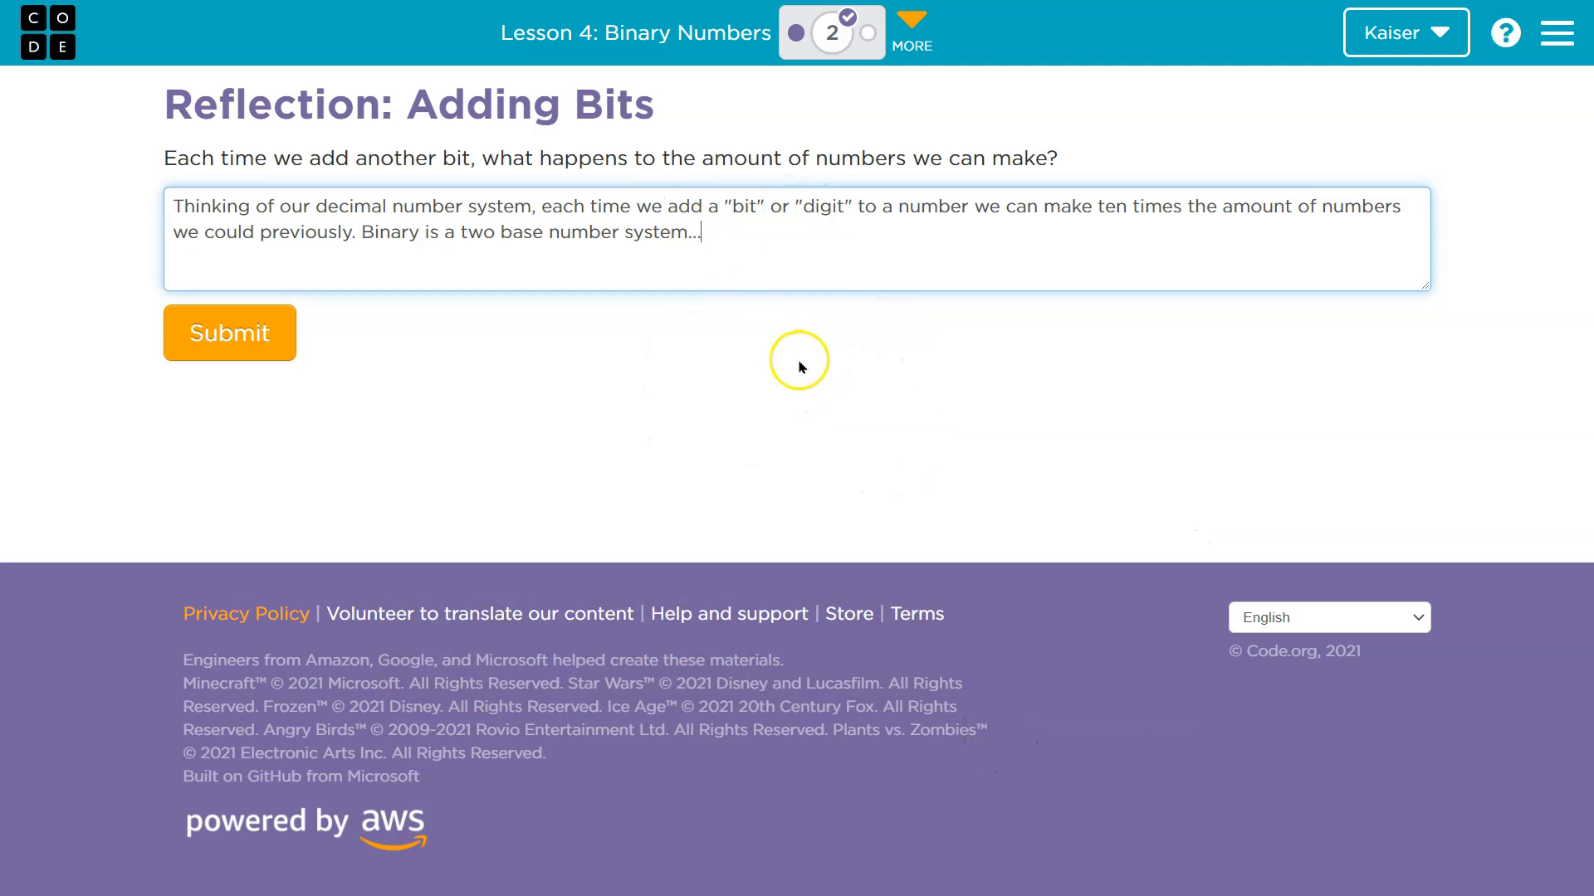
{"action": "mouse_move", "coordinate": [813, 373]}
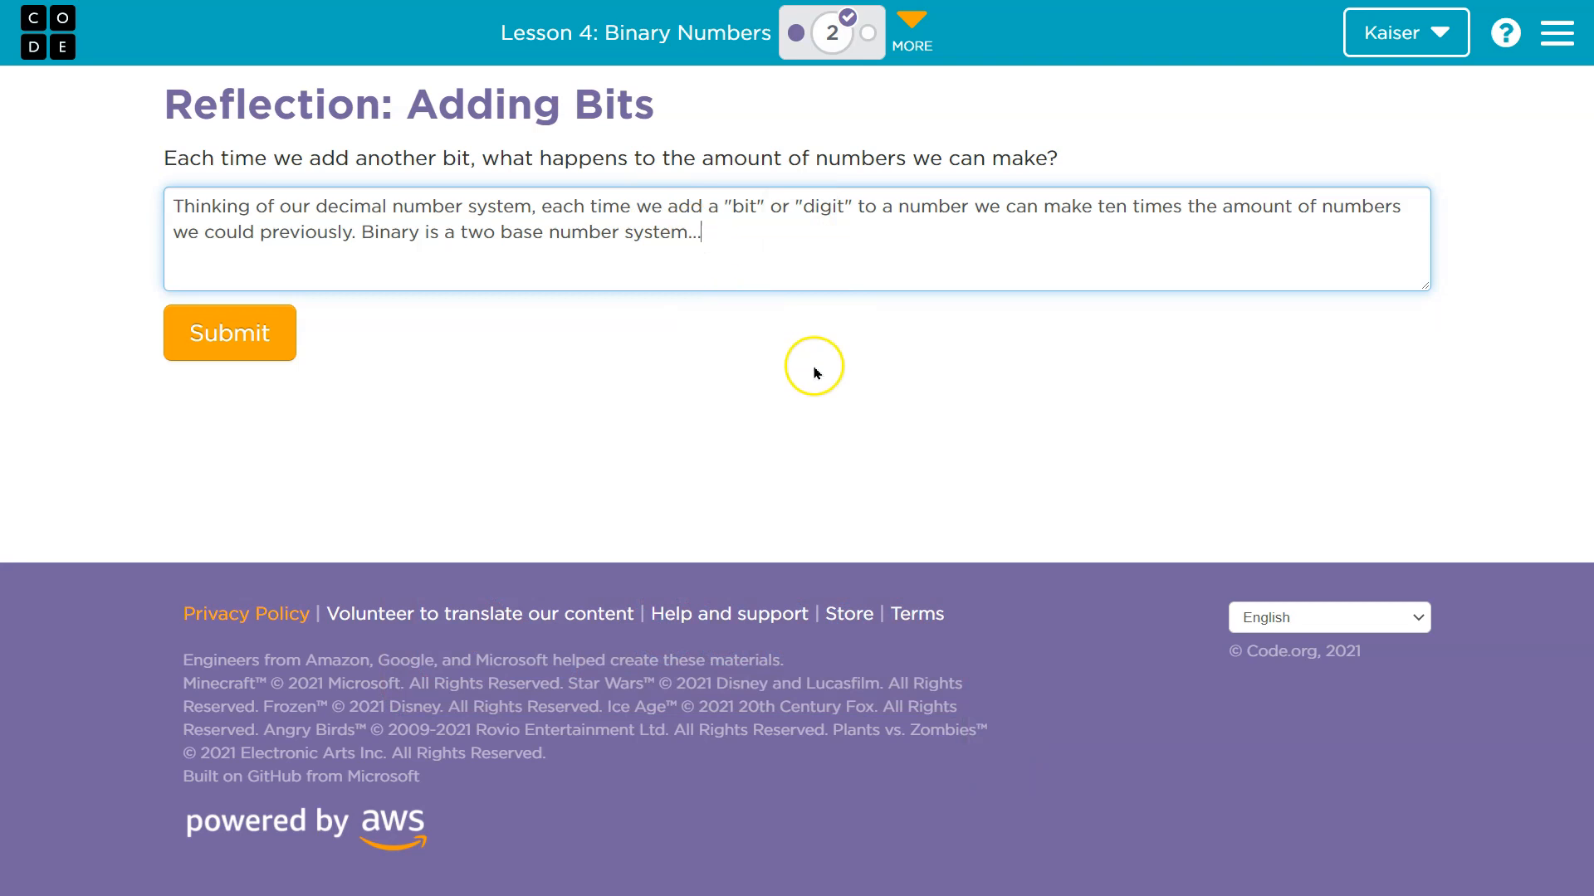